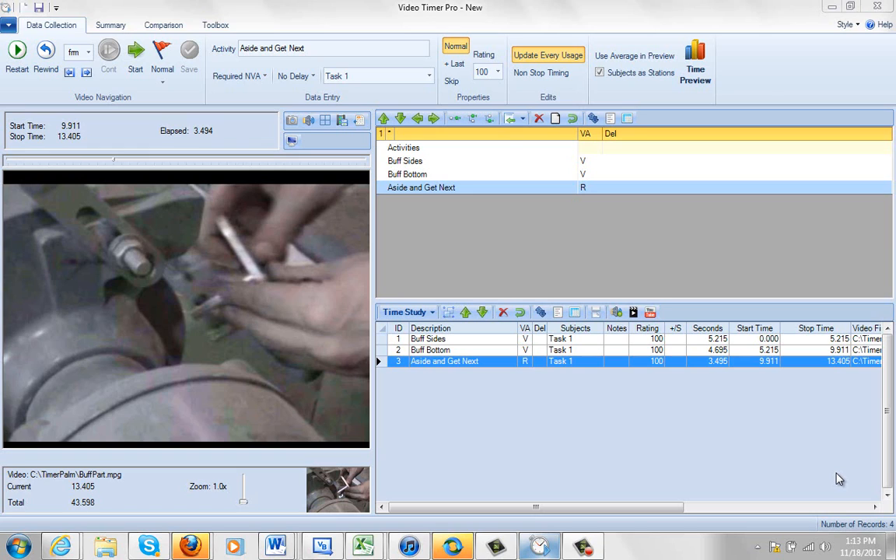
mouse_move(751, 425)
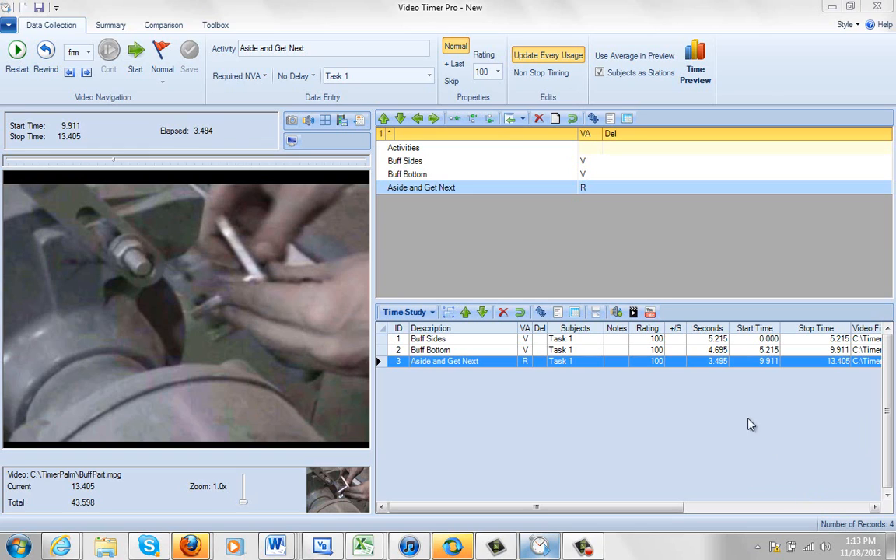
mouse_move(704, 366)
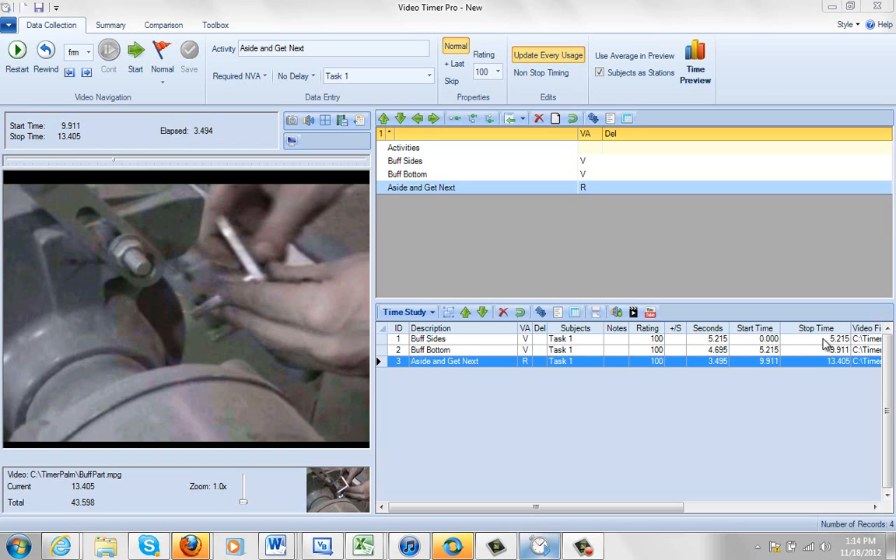
mouse_move(766, 355)
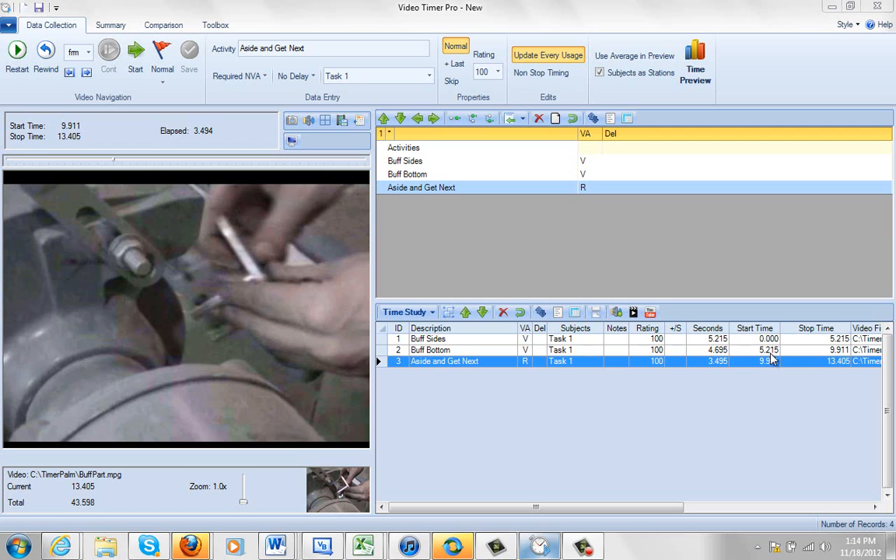
mouse_move(840, 359)
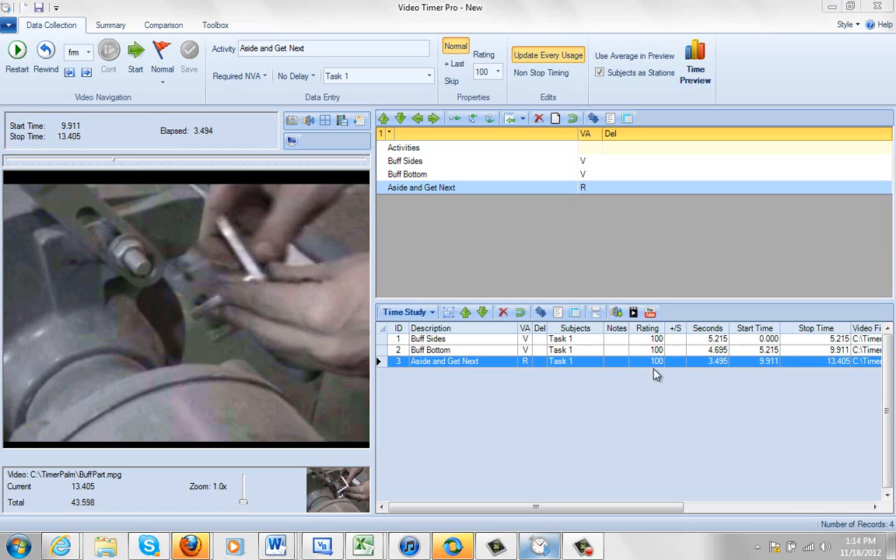
mouse_move(489, 325)
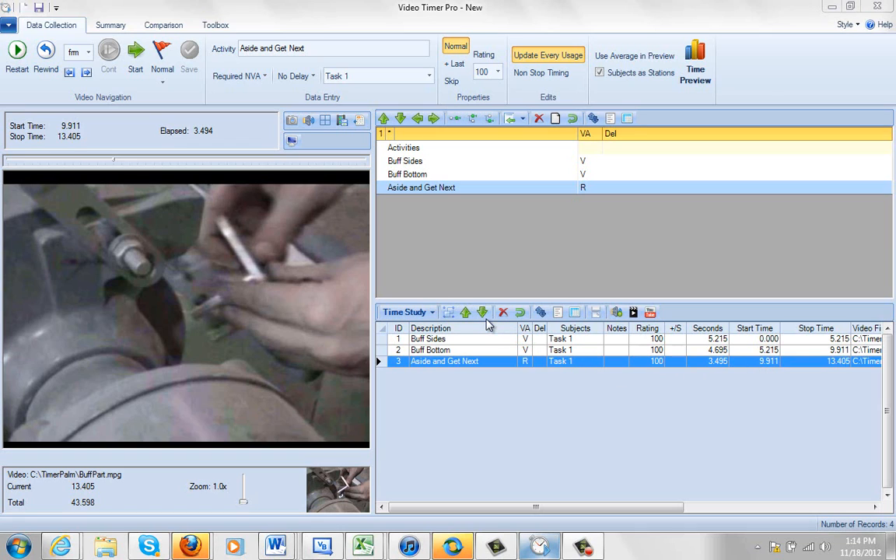
mouse_move(313, 181)
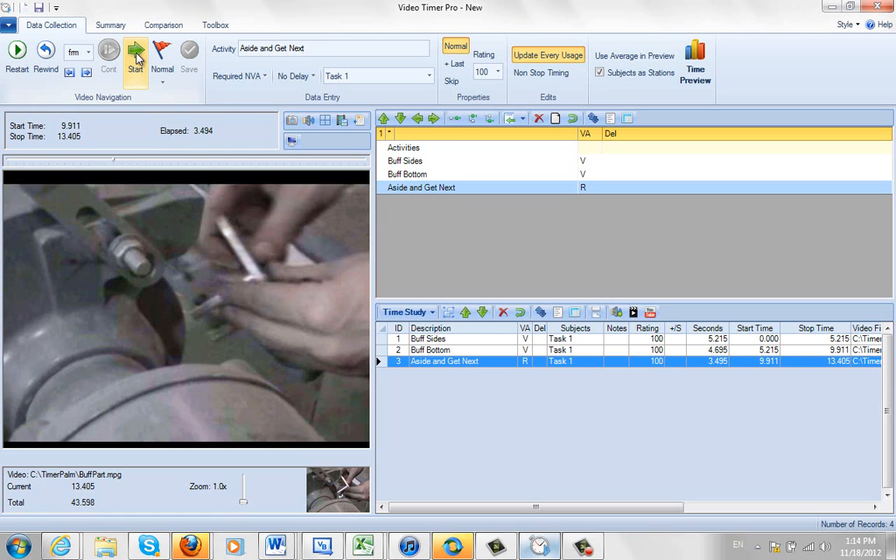
Time the next activity from 13.405 and record it as row 4, Buff Sides.
left_click(136, 50)
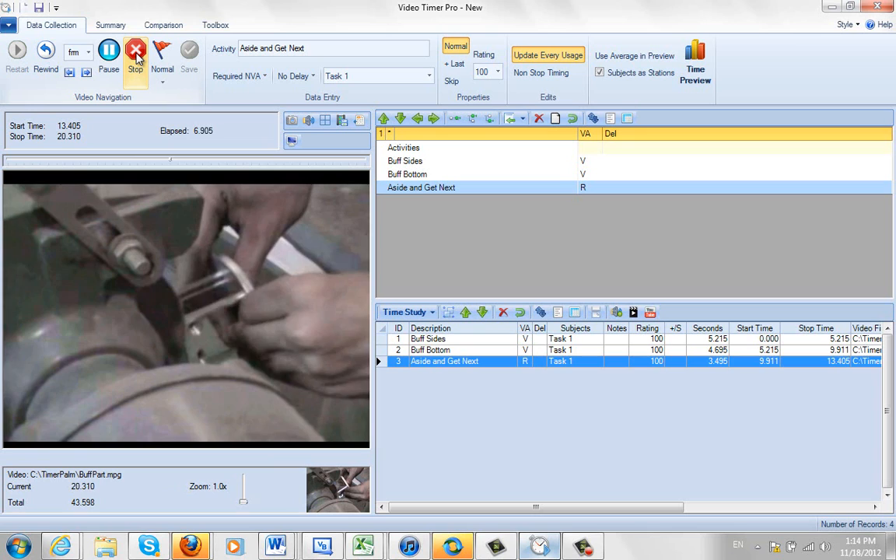
left_click(109, 50)
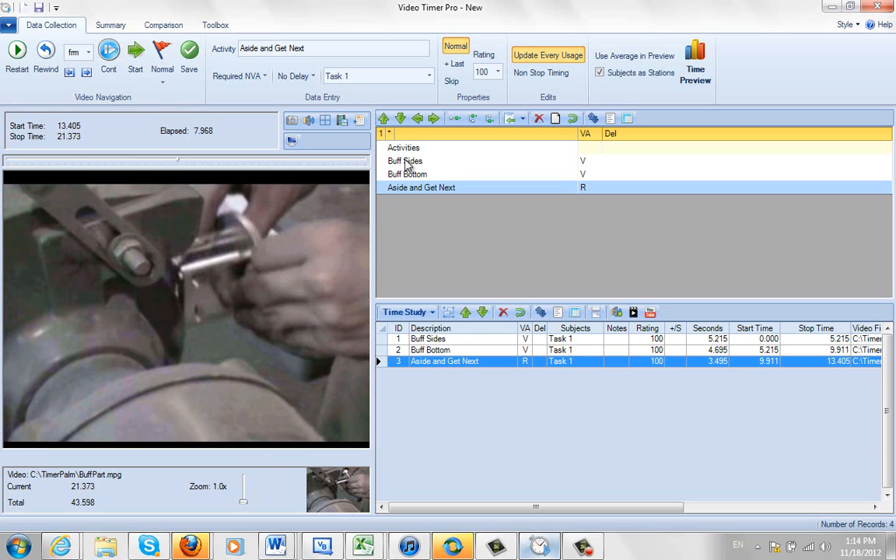
left_click(404, 160)
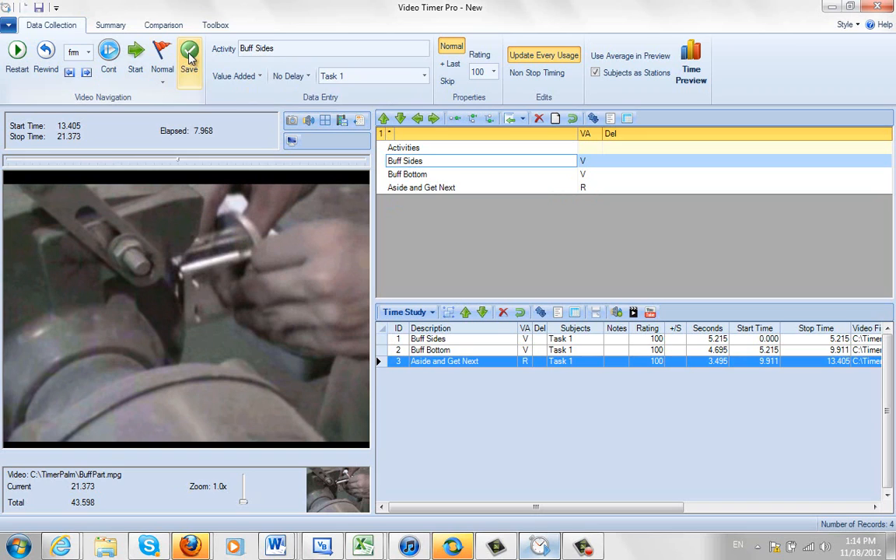
left_click(190, 59)
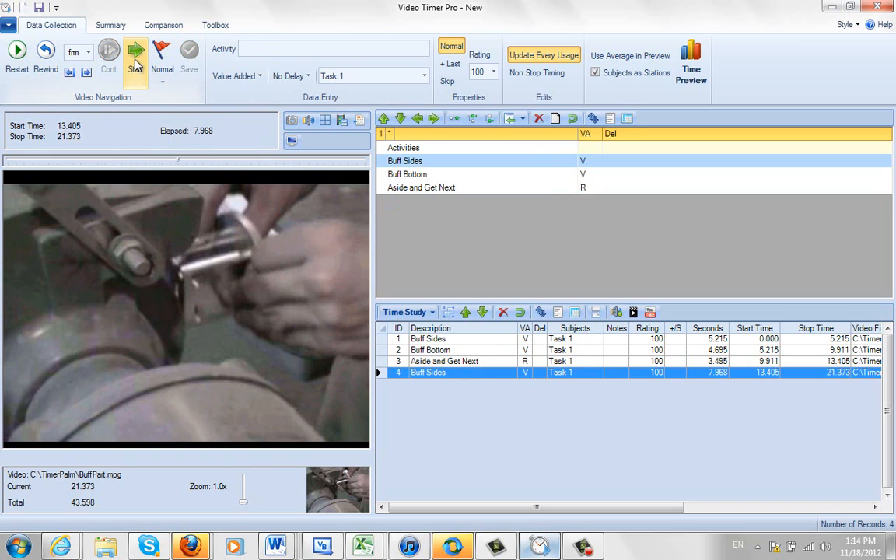
Time and record Buff Bottom as row 5 and Aside and Get Next as row 6.
left_click(135, 53)
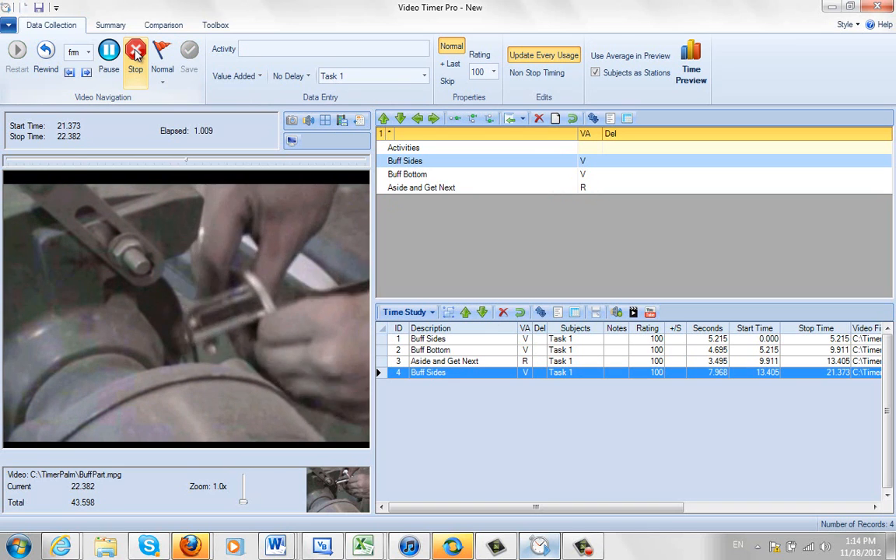
left_click(136, 53)
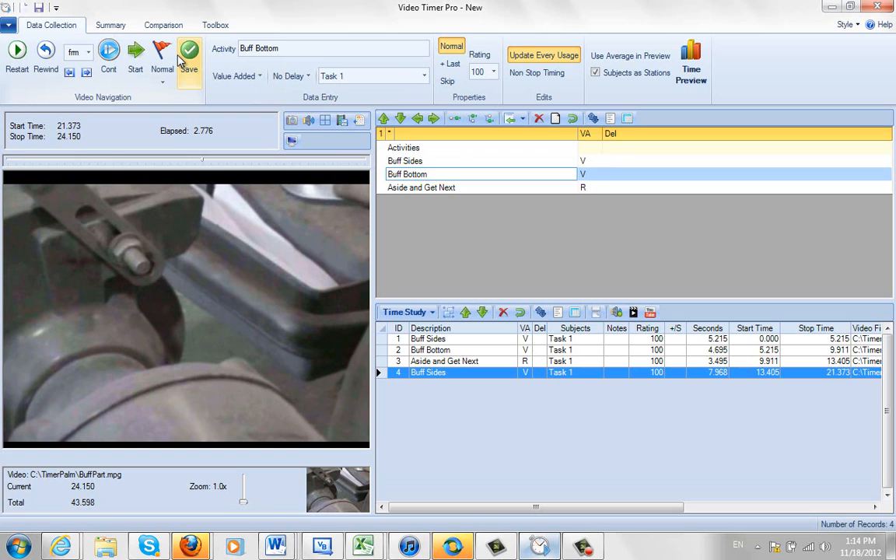
left_click(189, 55)
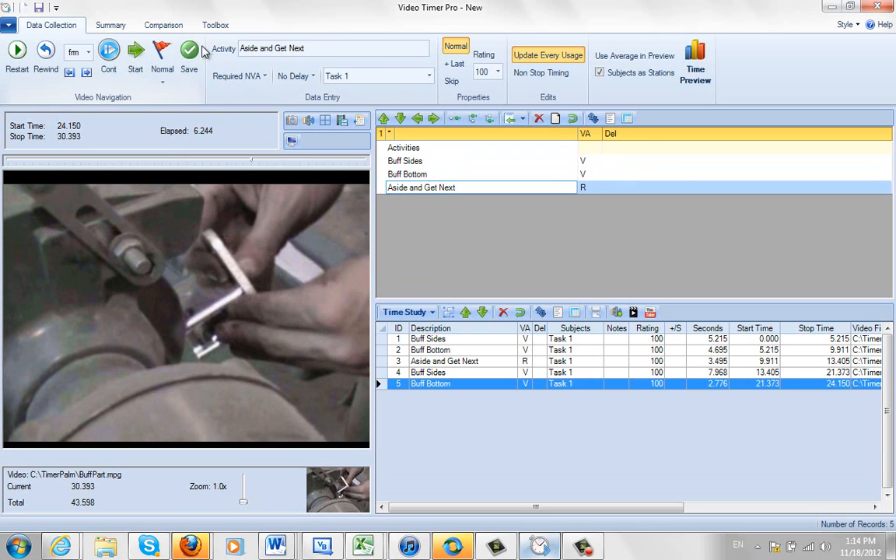
left_click(190, 50)
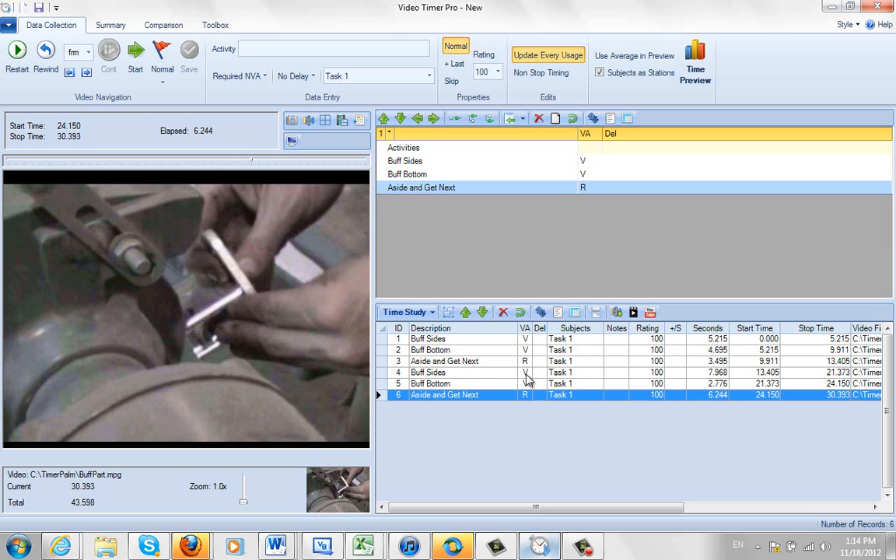
mouse_move(446, 386)
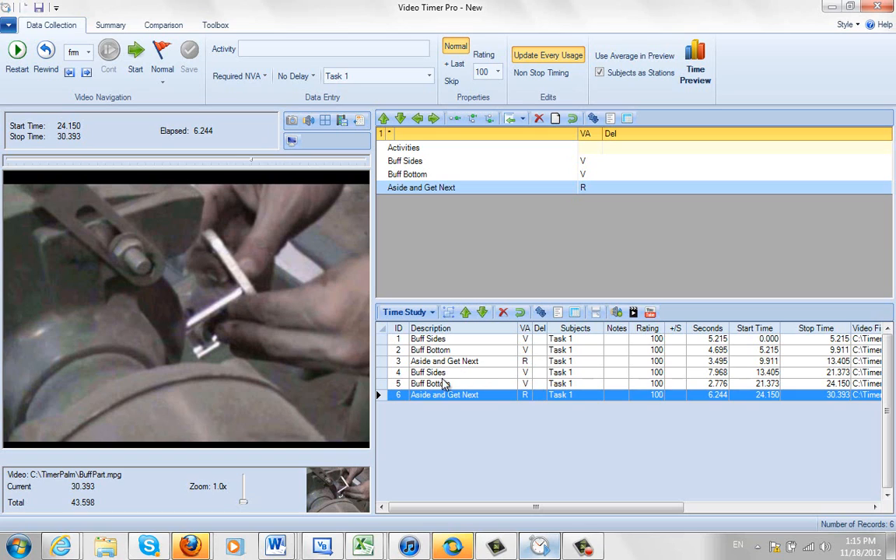
mouse_move(418, 406)
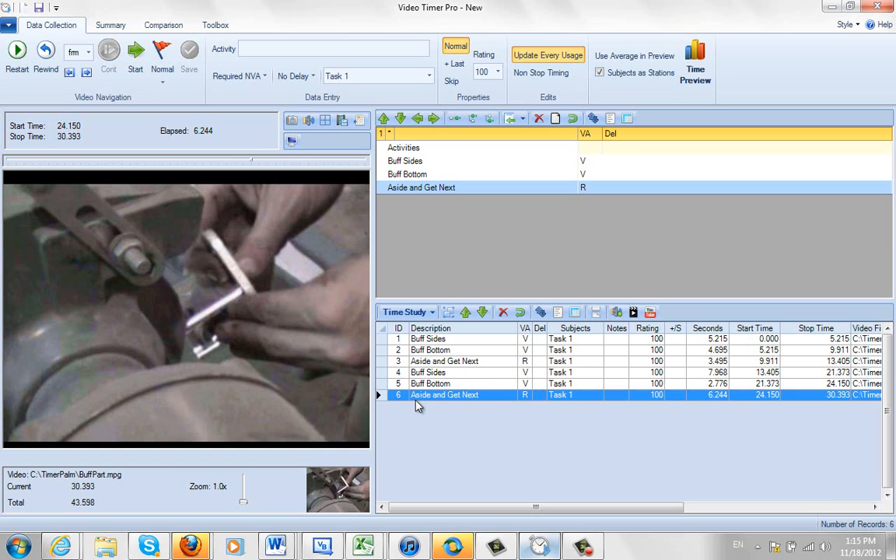
mouse_move(739, 381)
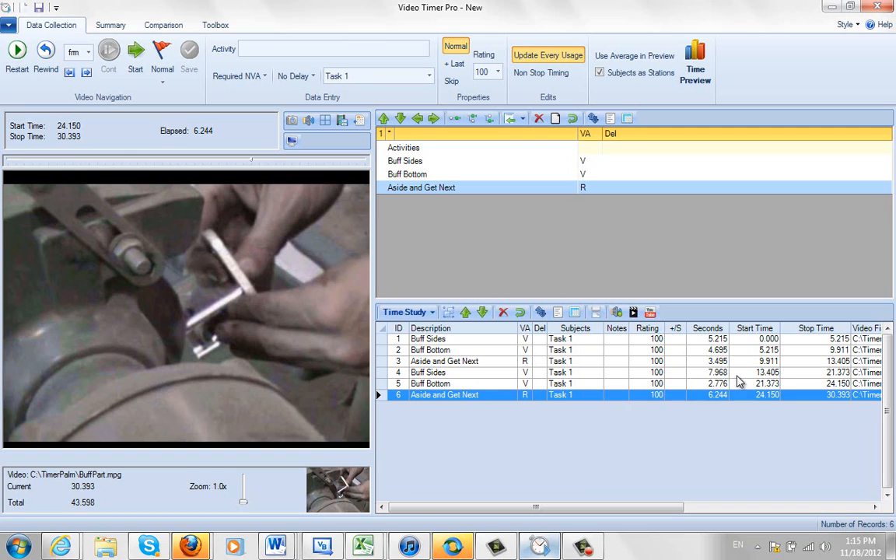
mouse_move(769, 383)
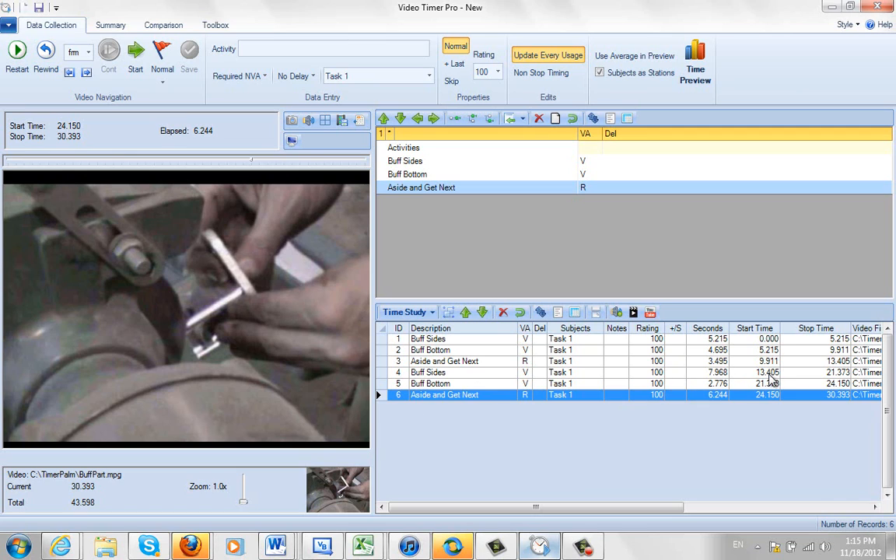
mouse_move(839, 380)
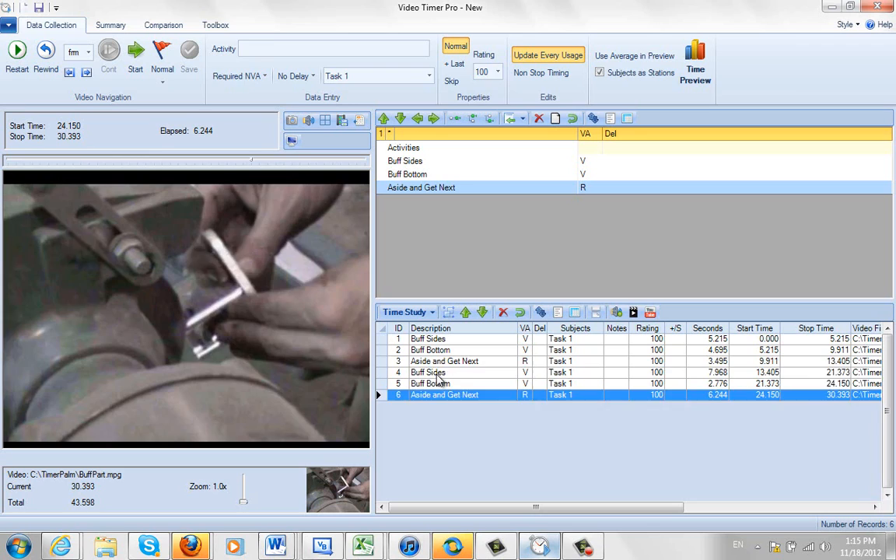
In Breakpoint Adjustment for rows 4-5, play and scrub the clip to pause where Buff Sides ends at 19.949.
left_click(428, 372)
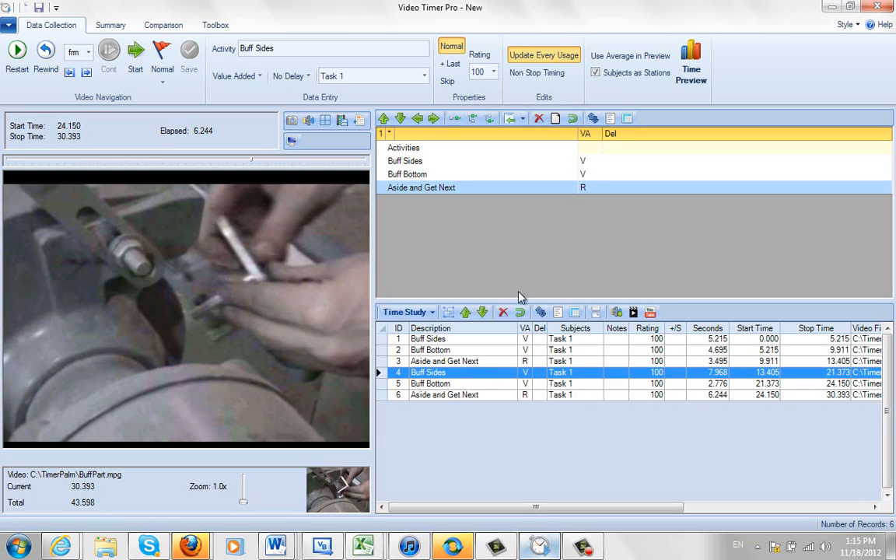
mouse_move(596, 311)
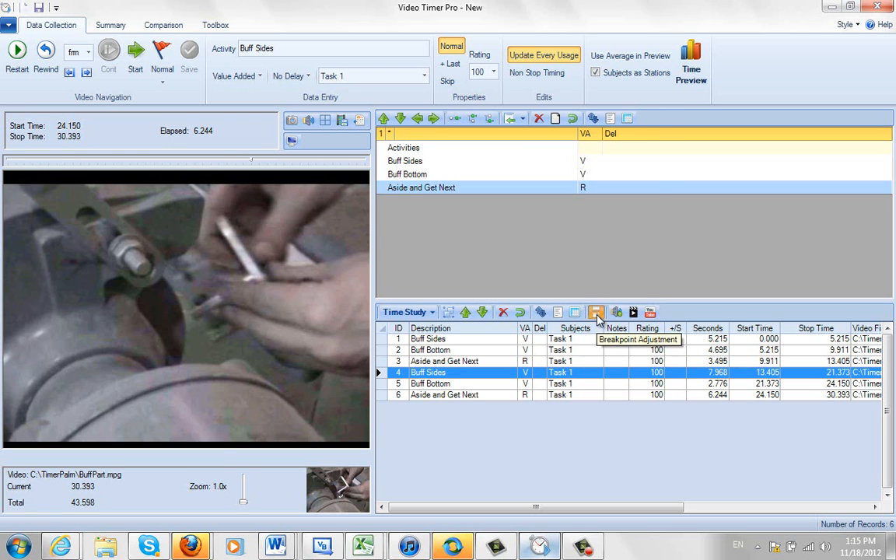
left_click(597, 311)
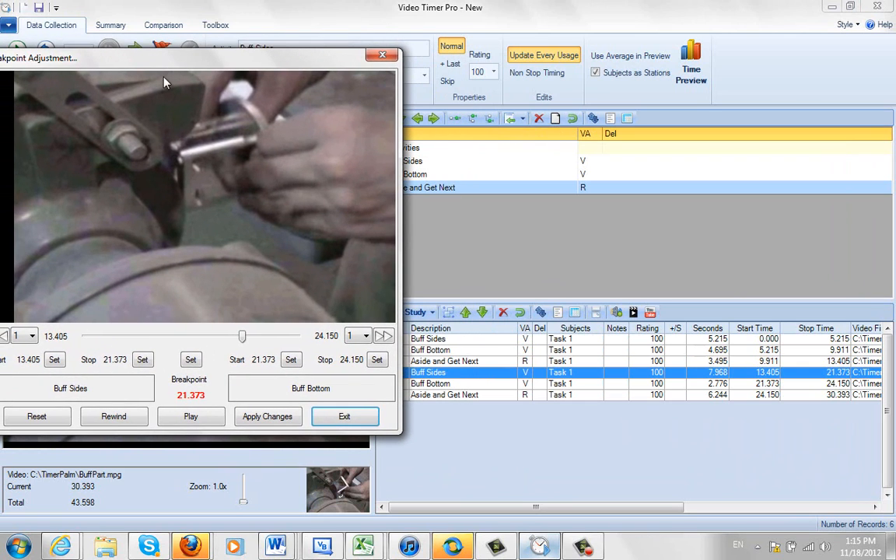
mouse_move(65, 348)
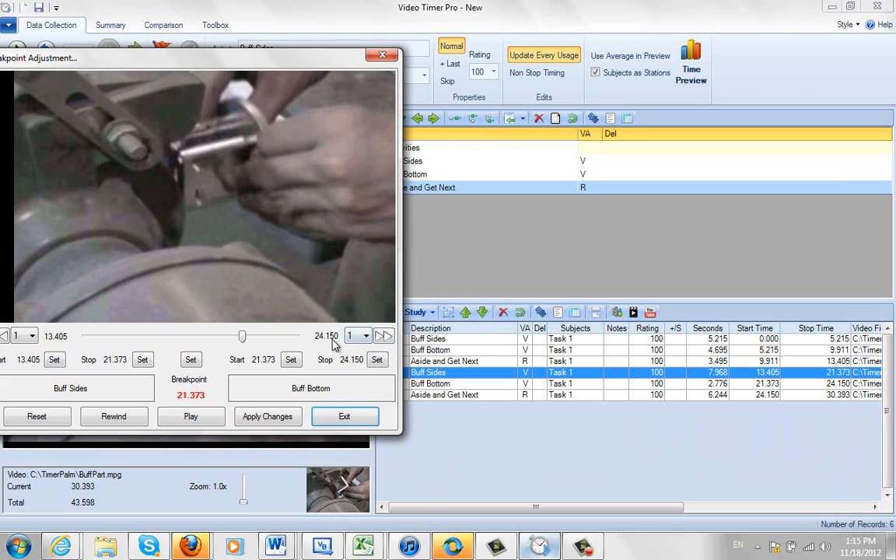
mouse_move(651, 427)
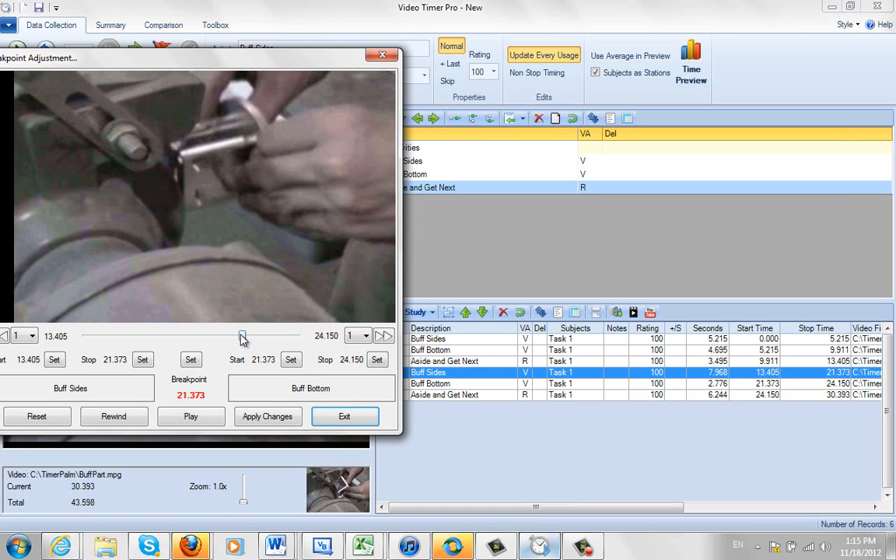
left_click(190, 417)
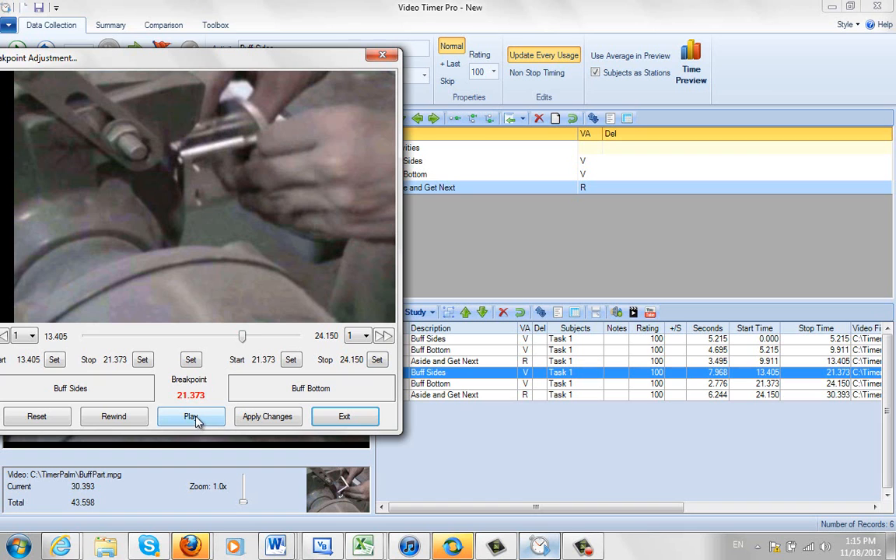
left_click(192, 417)
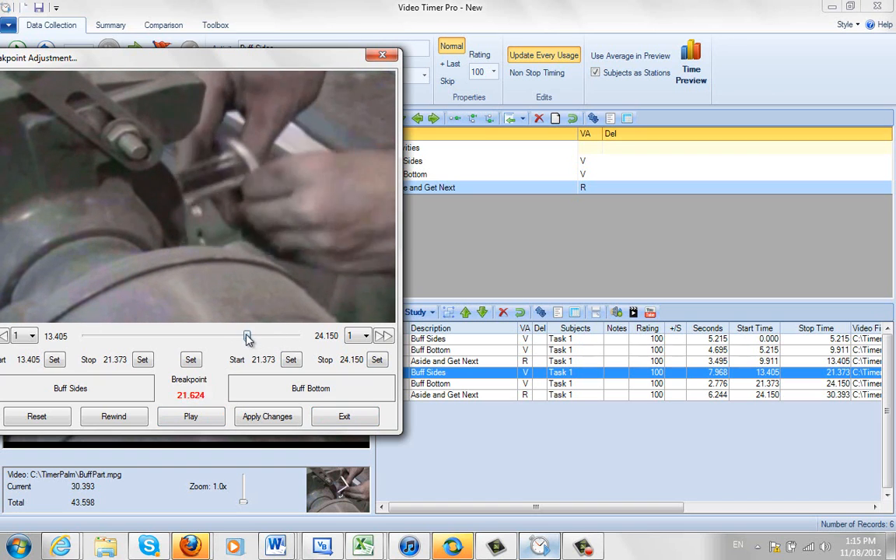
left_click_drag(247, 336, 201, 336)
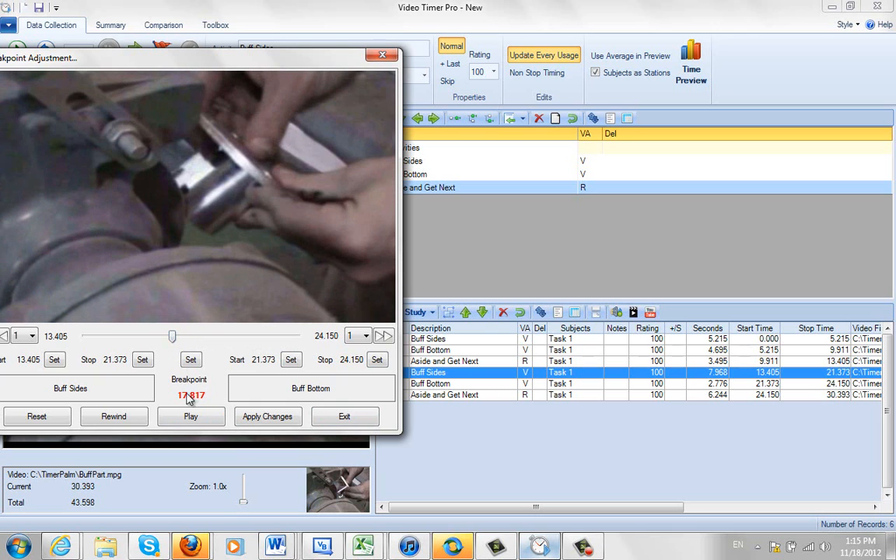
left_click(190, 417)
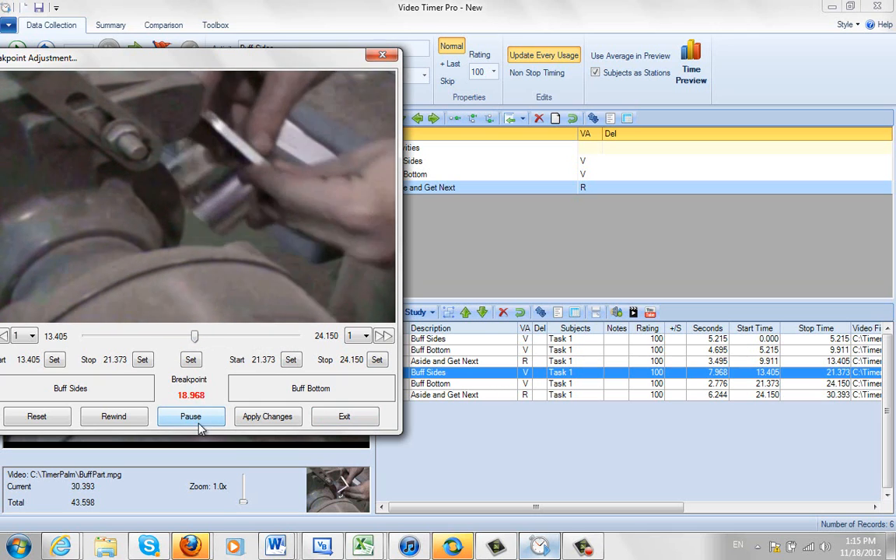
left_click(189, 417)
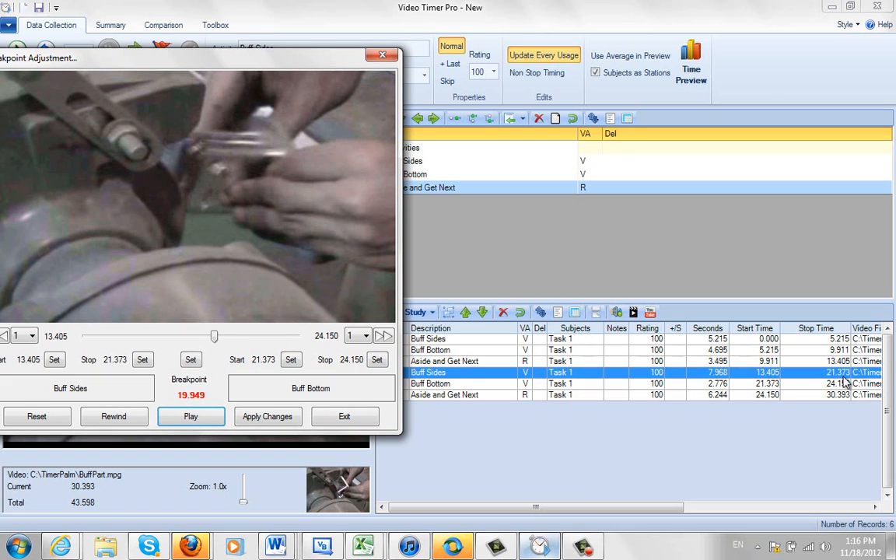
mouse_move(200, 379)
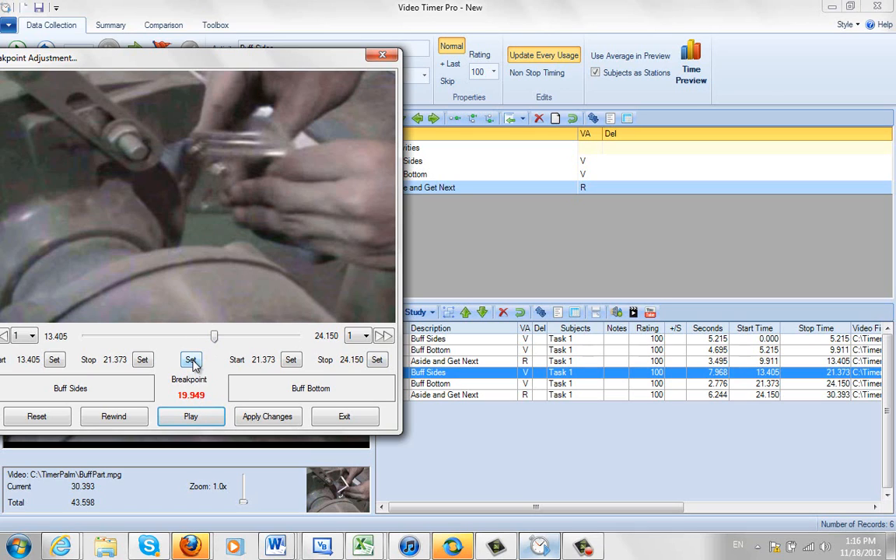
Set 19.949 as the Buff Sides stop time and apply it, giving 6.544 and 4.201 seconds.
left_click(192, 359)
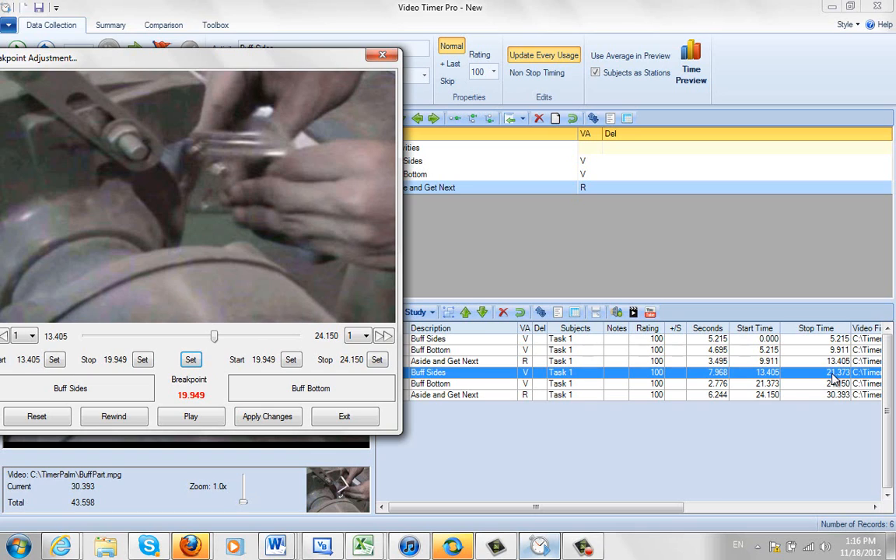
mouse_move(746, 392)
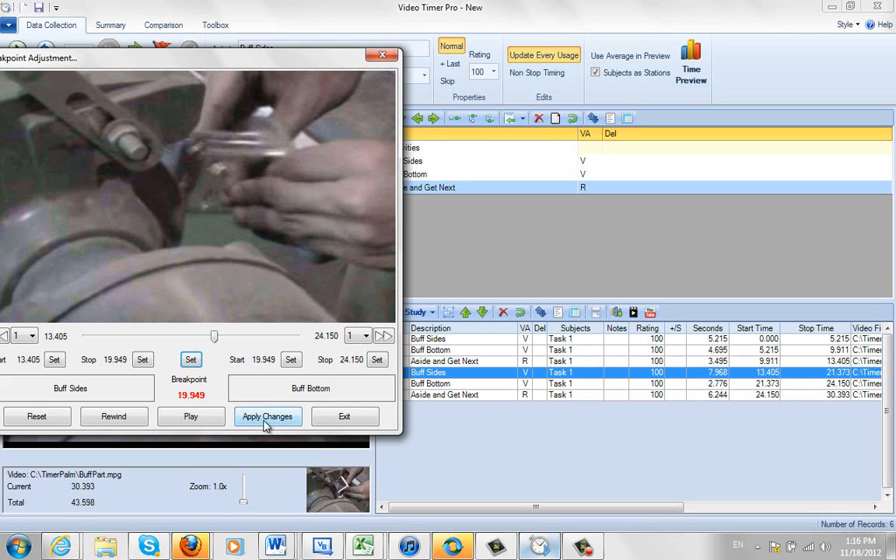
left_click(268, 418)
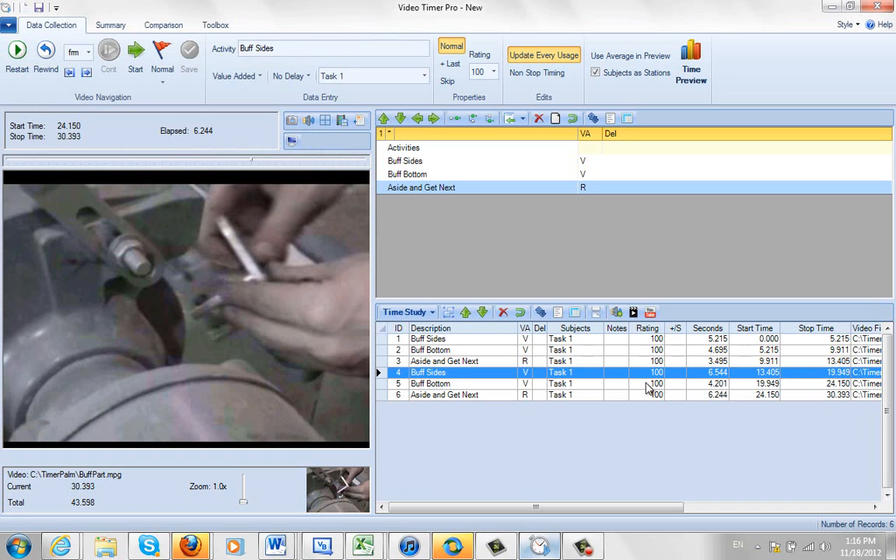
For rows 5-6, pause where Buff Bottom ends at 26.074 and apply it as the new breakpoint.
left_click(430, 383)
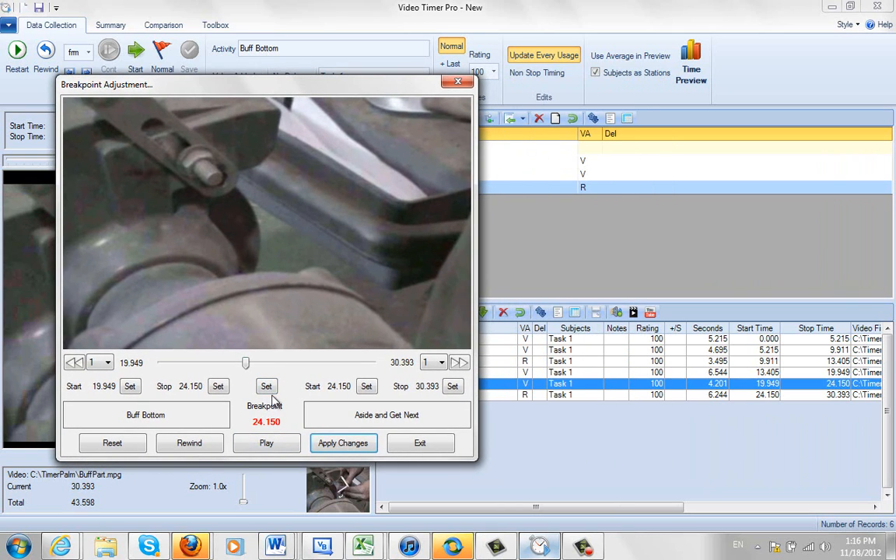
left_click(266, 442)
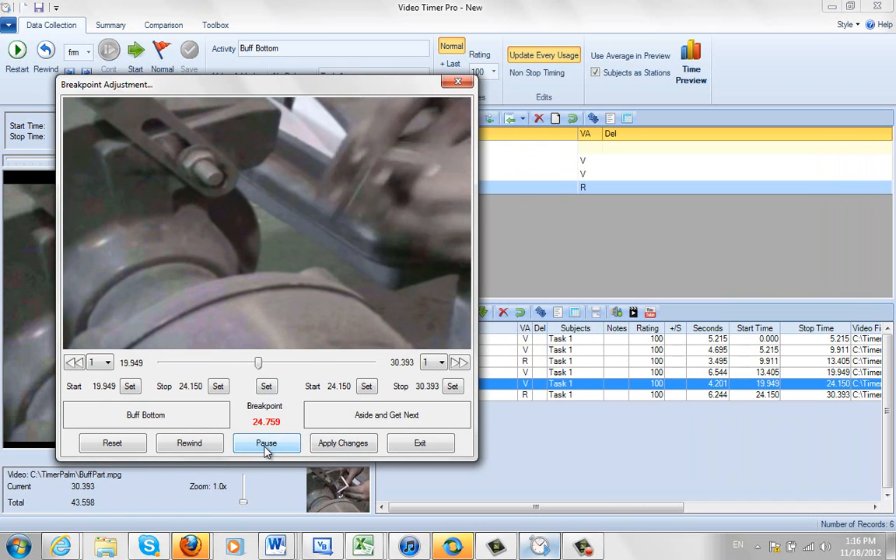
left_click(266, 442)
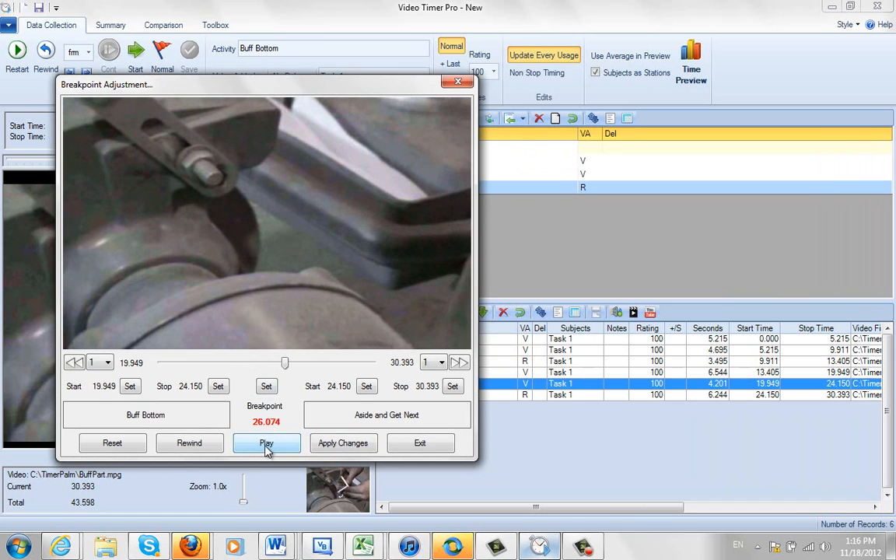
left_click(266, 442)
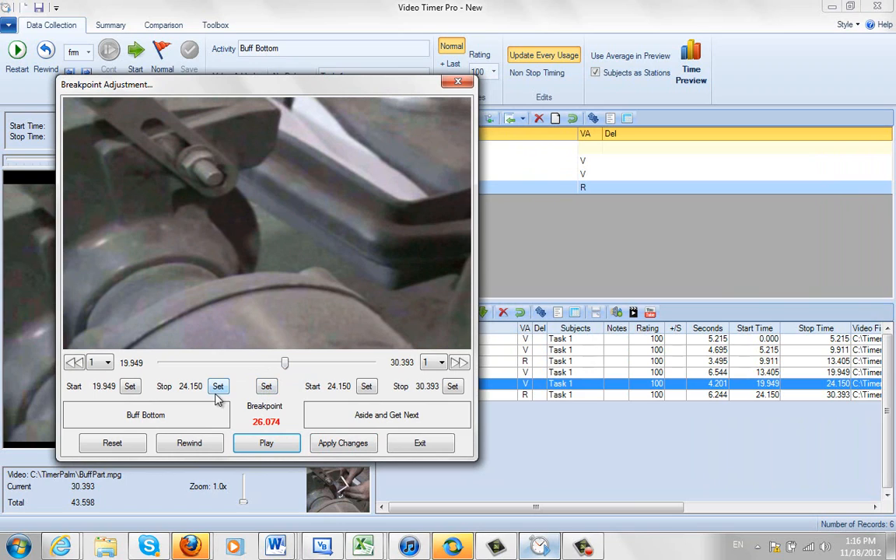
mouse_move(221, 397)
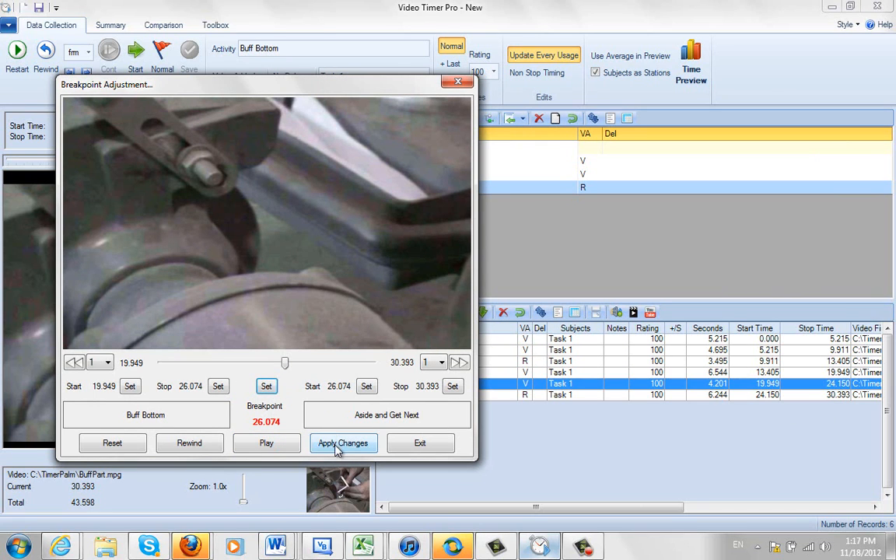
left_click(343, 442)
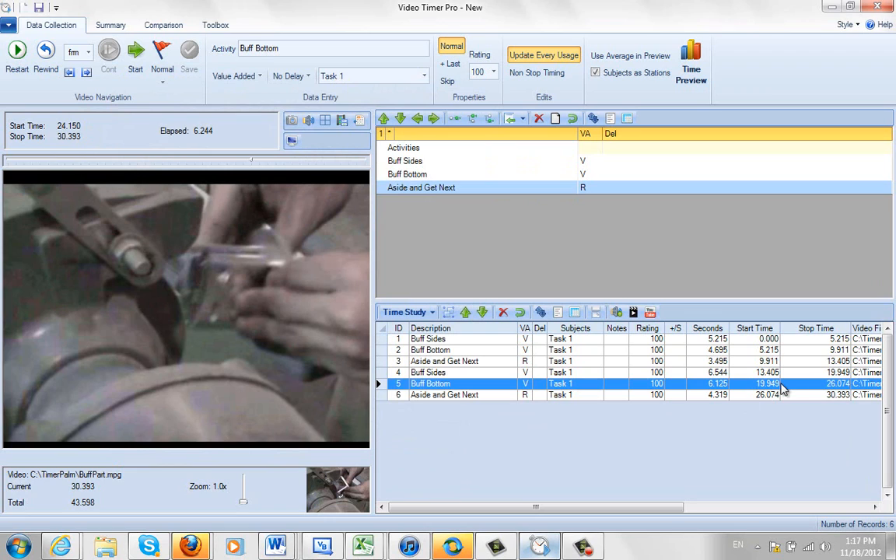